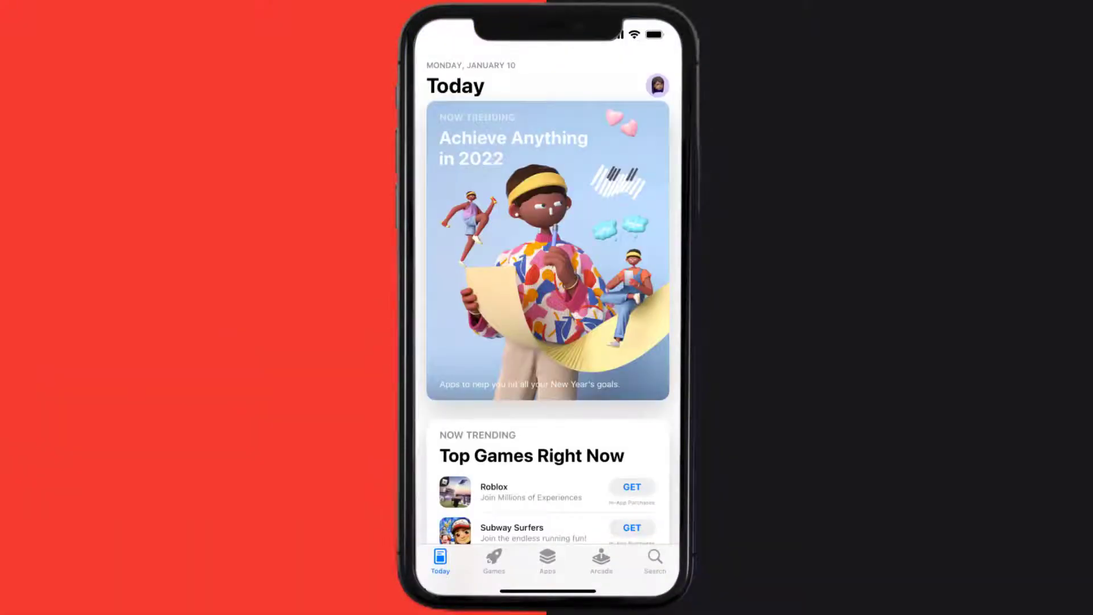
Search the store for 'starbucks app' and start the Starbucks app's update
left_click(654, 557)
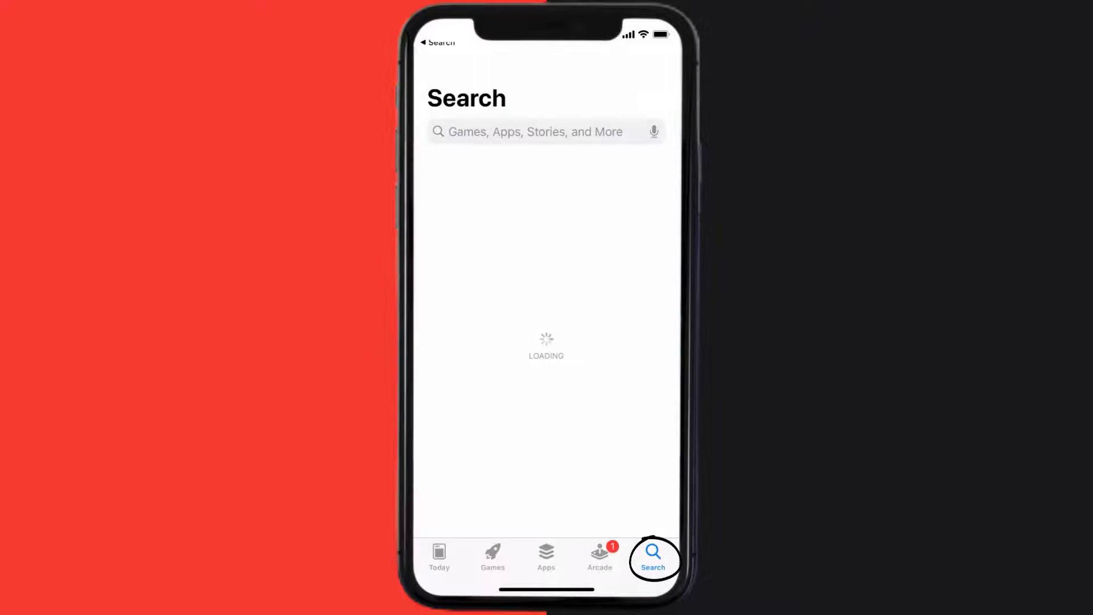
type("starbucks app")
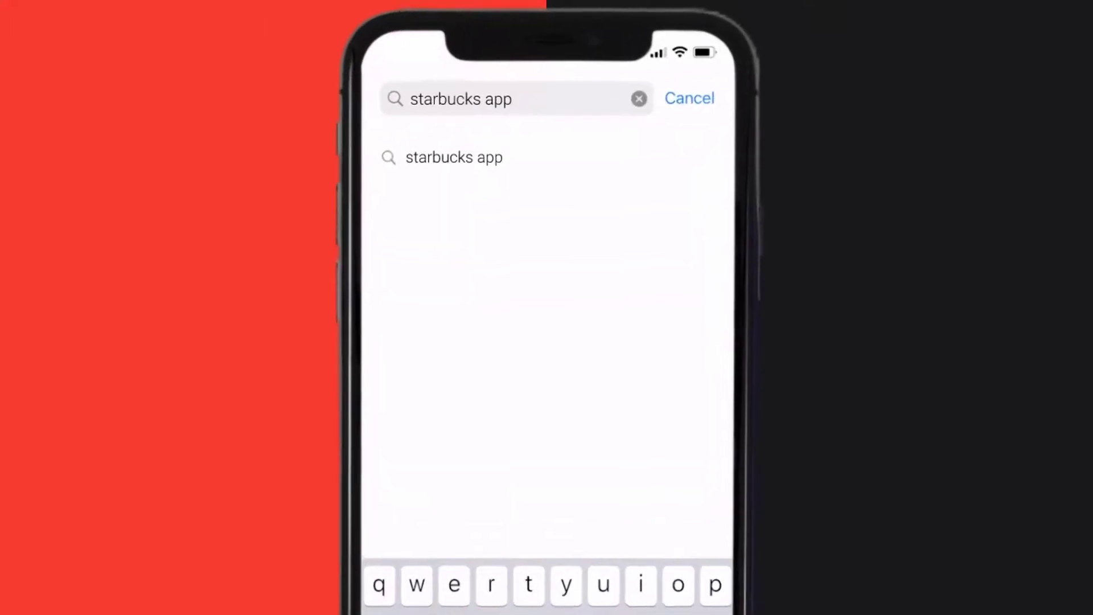
left_click(454, 157)
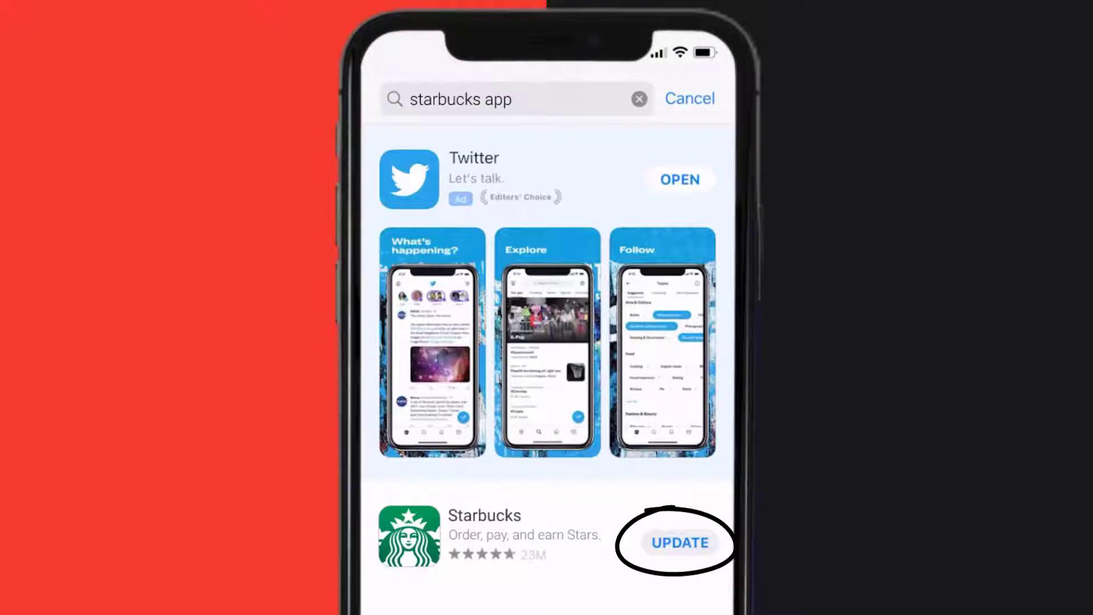
left_click(679, 542)
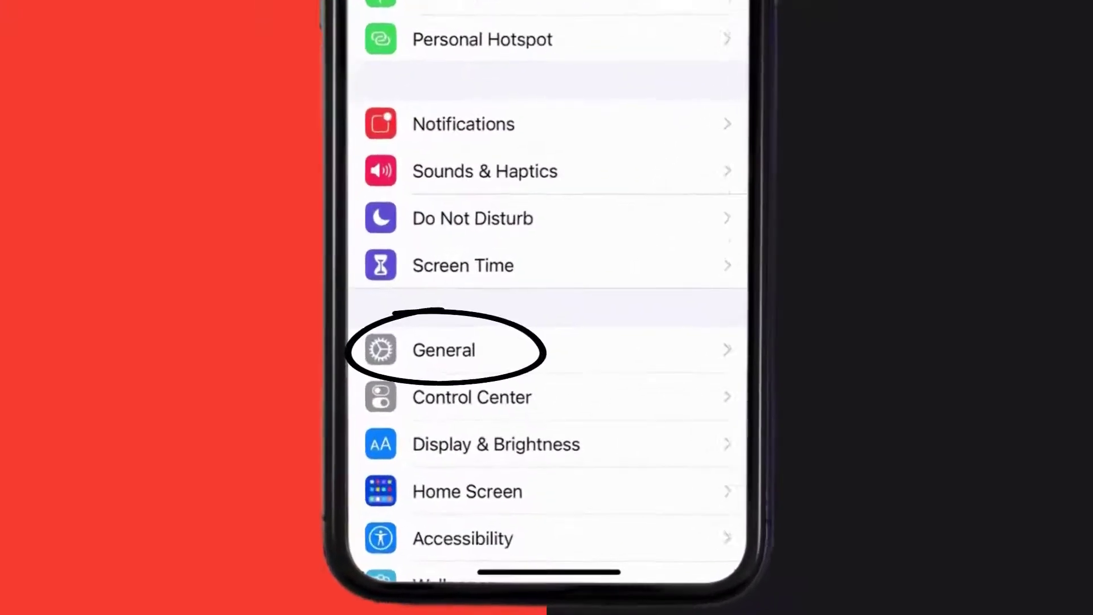
From General > iPhone Storage, offload Starbucks, confirming while keeping documents and data
left_click(444, 349)
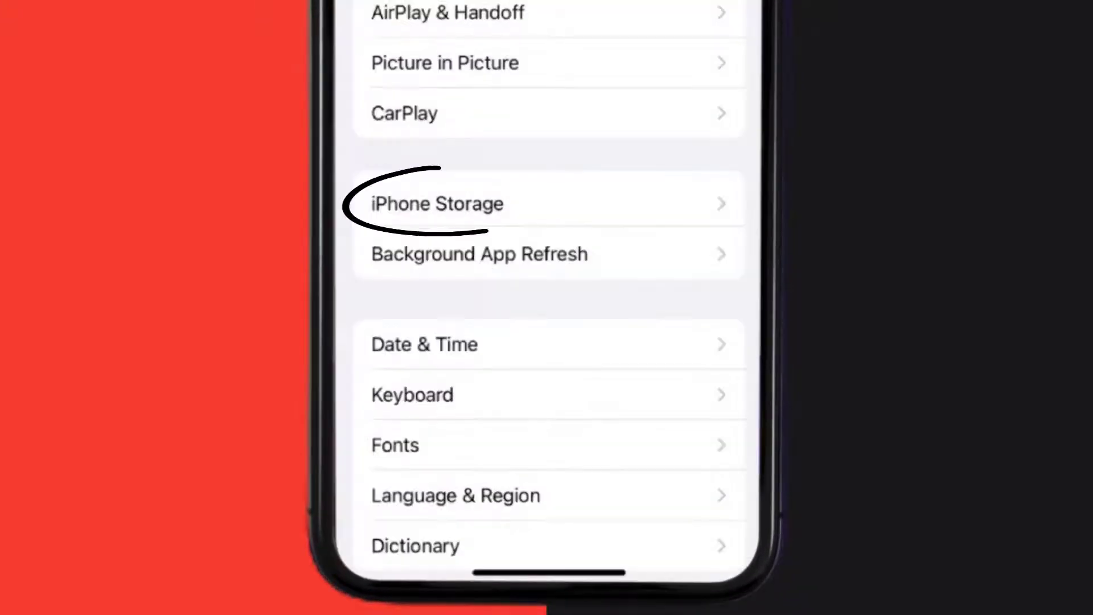
left_click(436, 202)
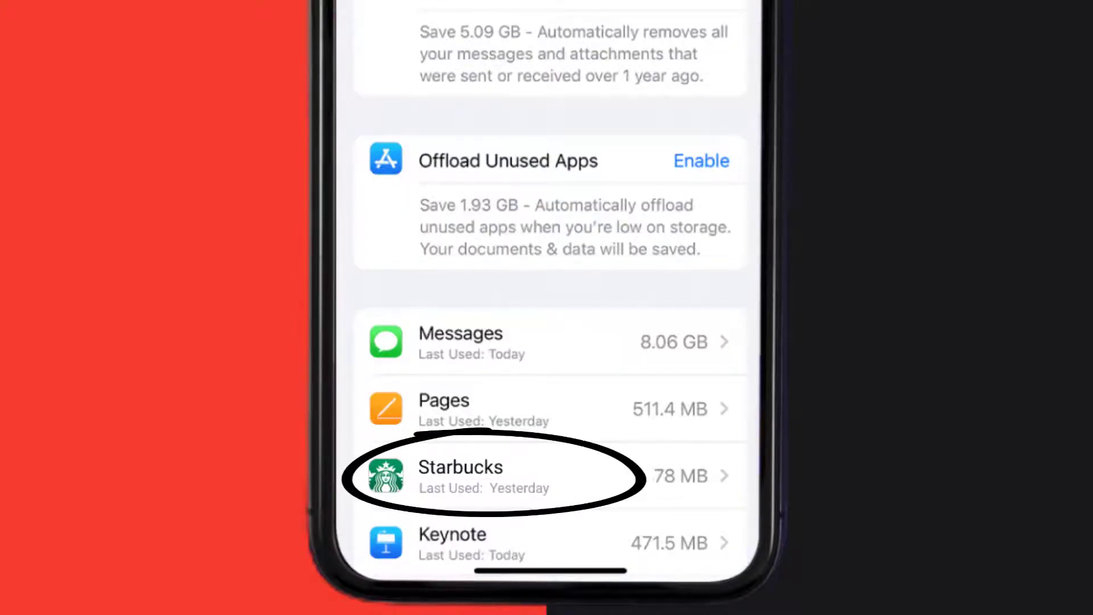
left_click(488, 477)
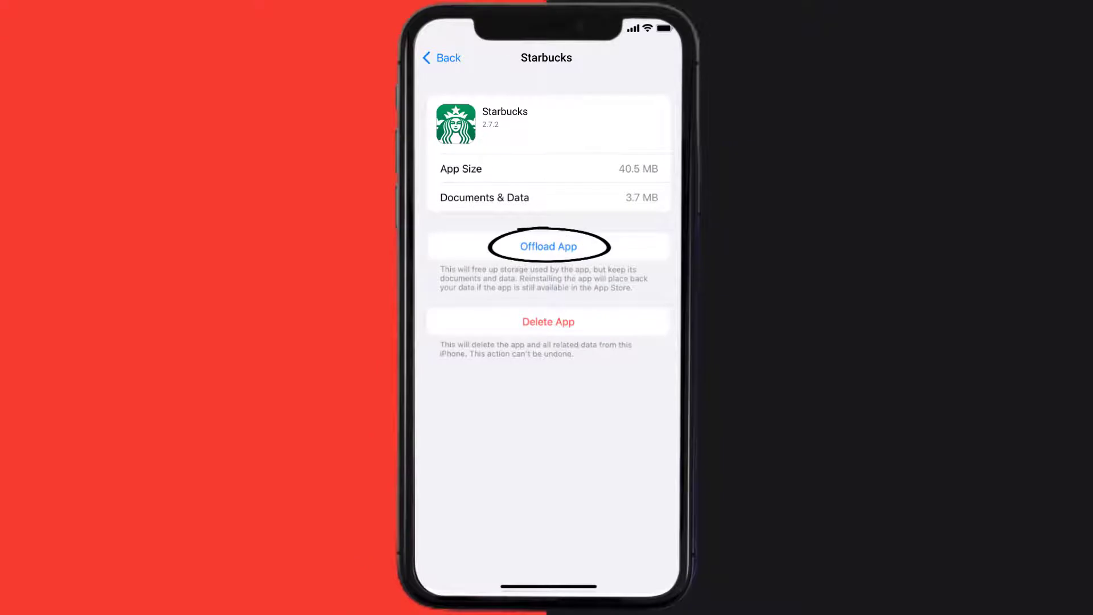
left_click(548, 246)
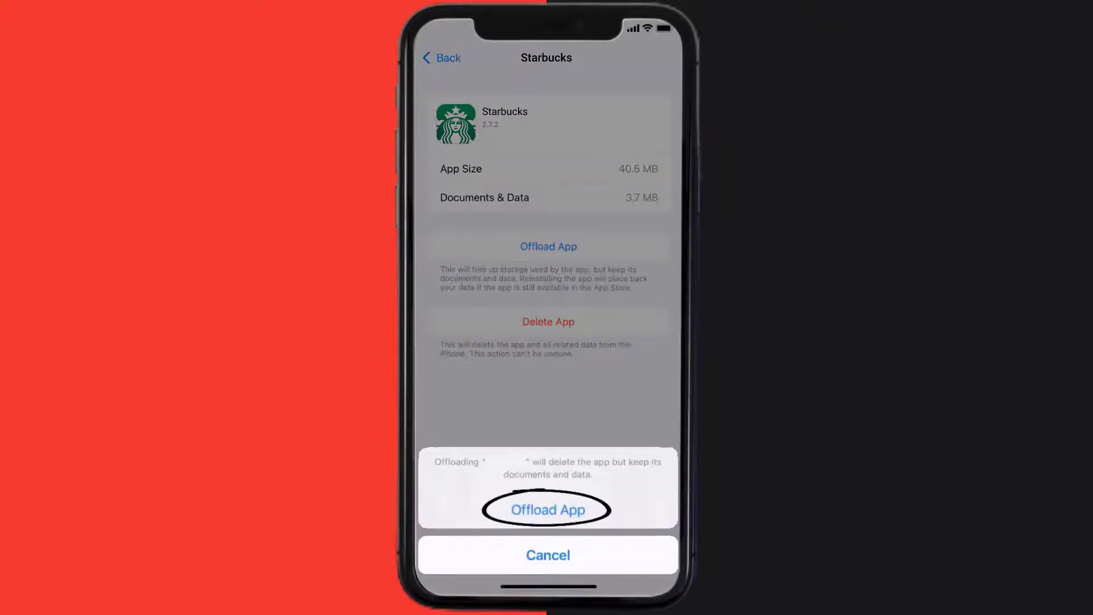
left_click(548, 510)
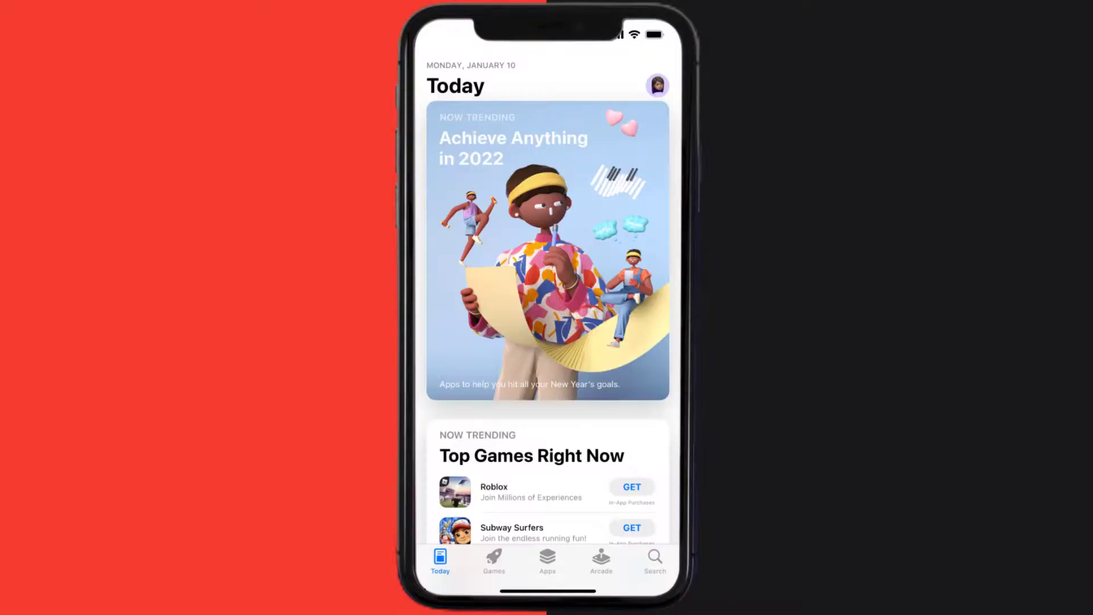
Search the store for 'starbucks app' and get the offloaded Starbucks app again
left_click(653, 561)
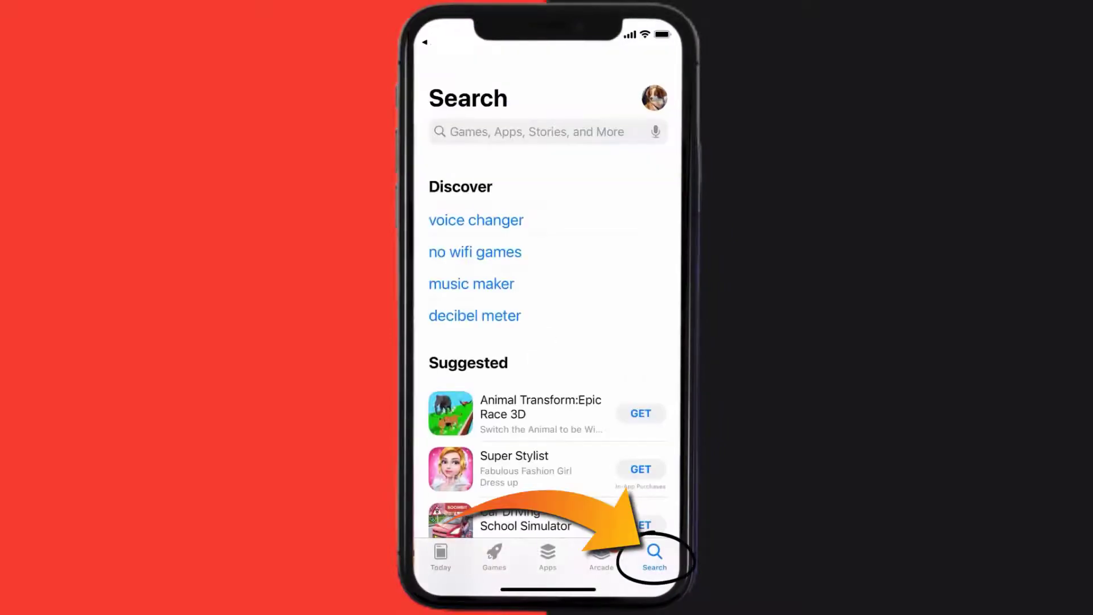
type("starbucks app")
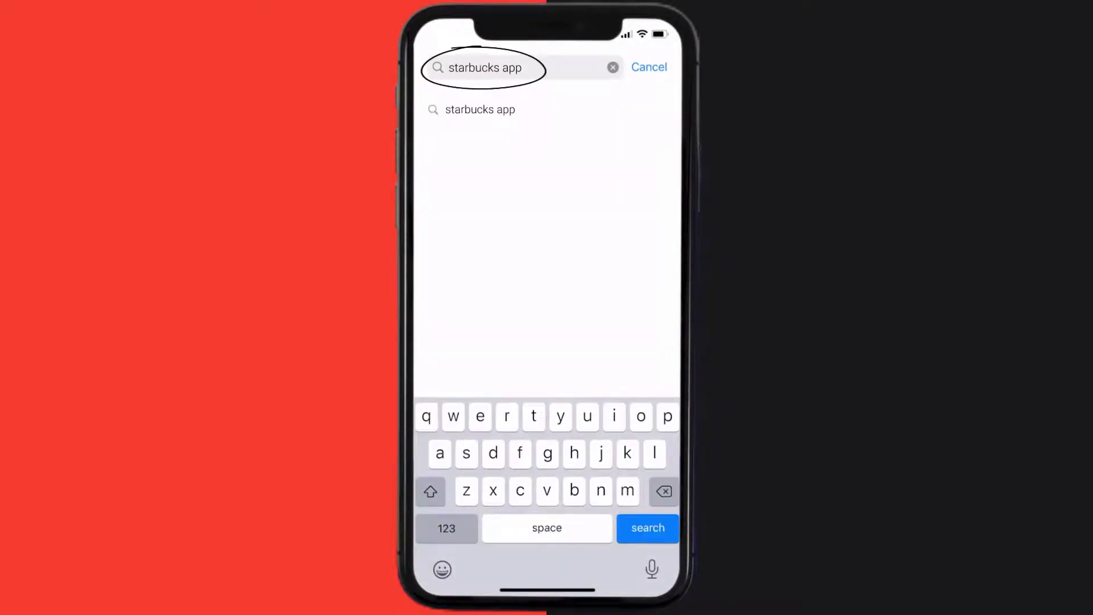
left_click(647, 528)
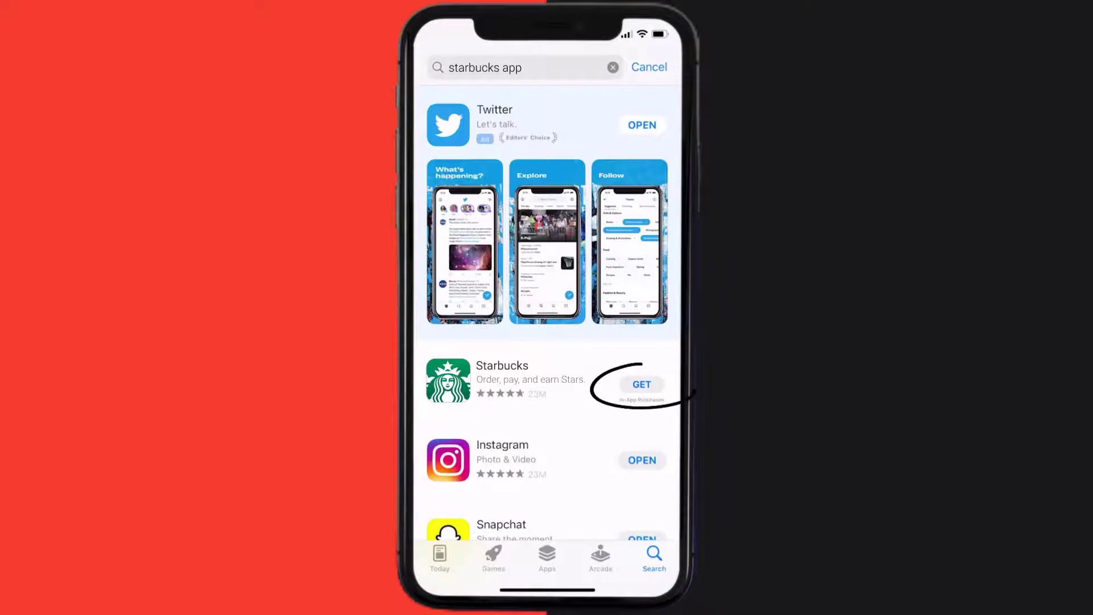
left_click(641, 383)
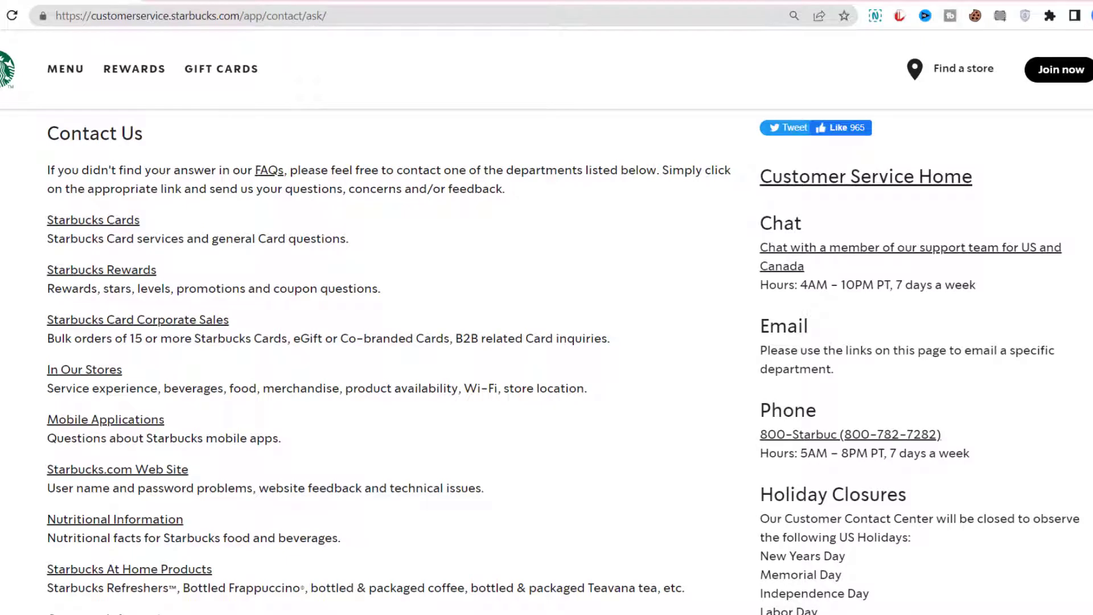
Choose 'Chat with a member of our support team' on the Contact Us page
left_click(909, 247)
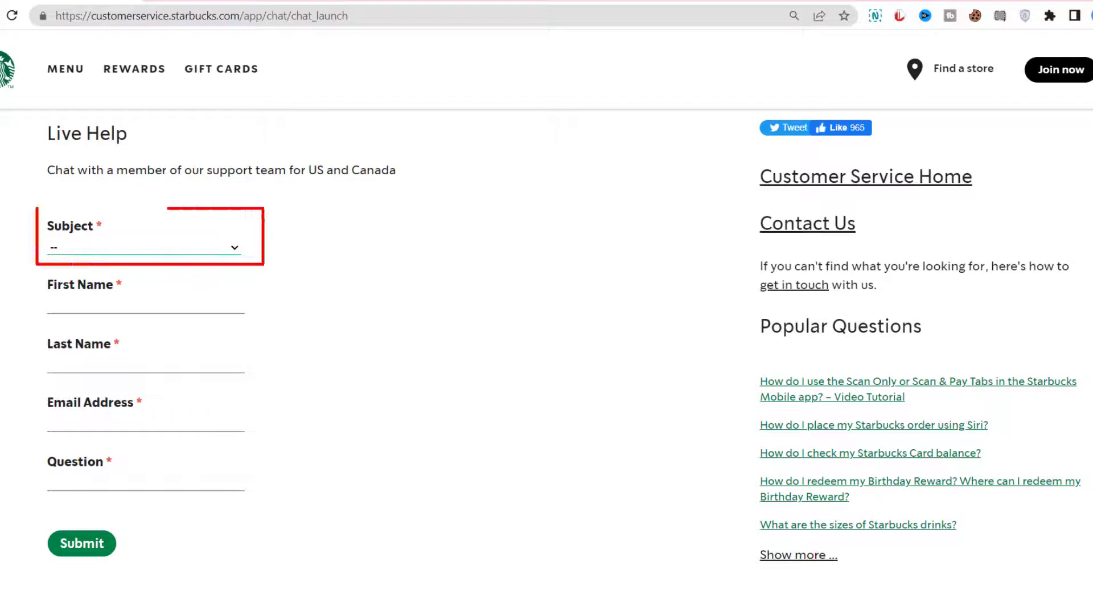
left_click(145, 247)
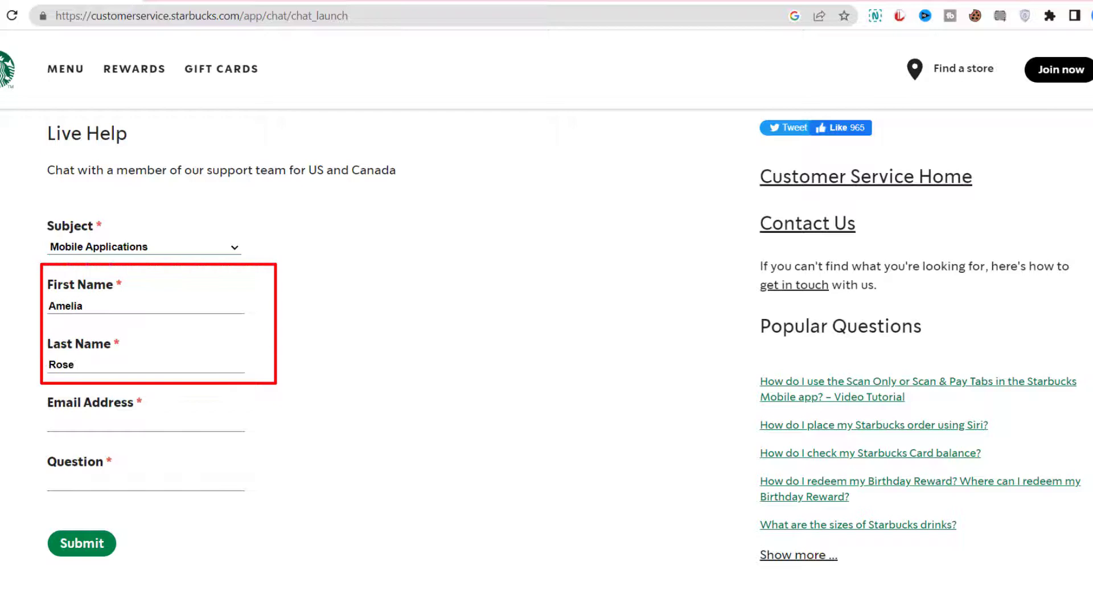
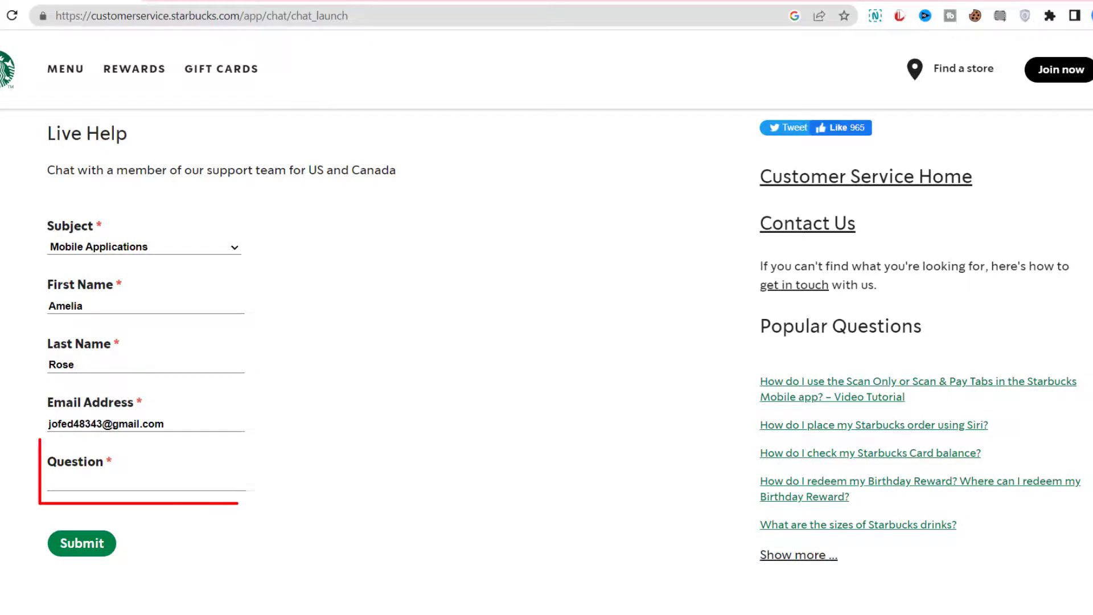
type("Hey team, I can't log in to my account...")
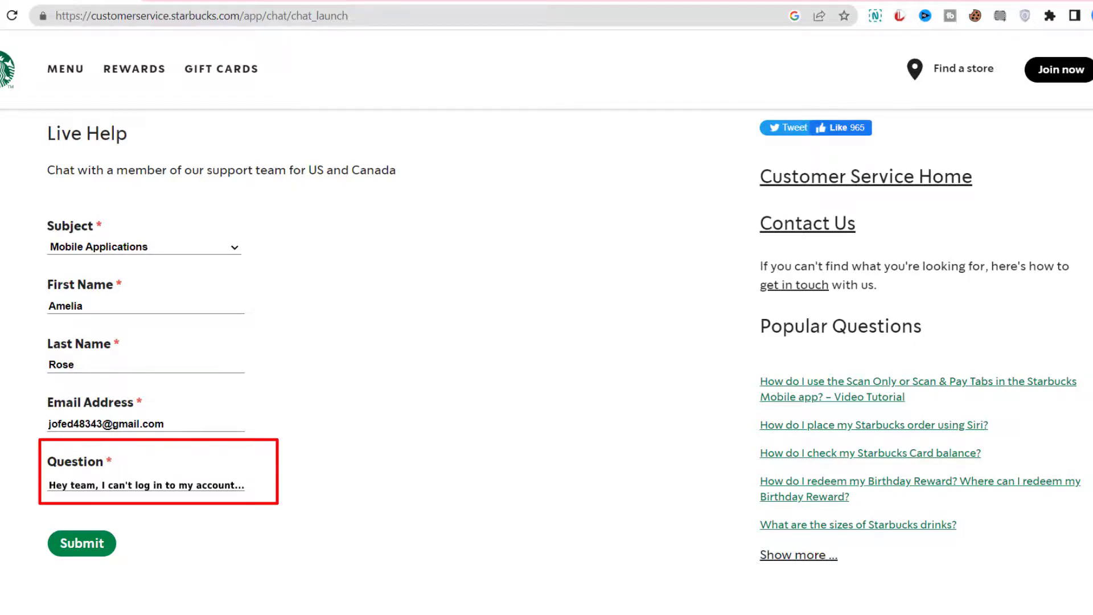